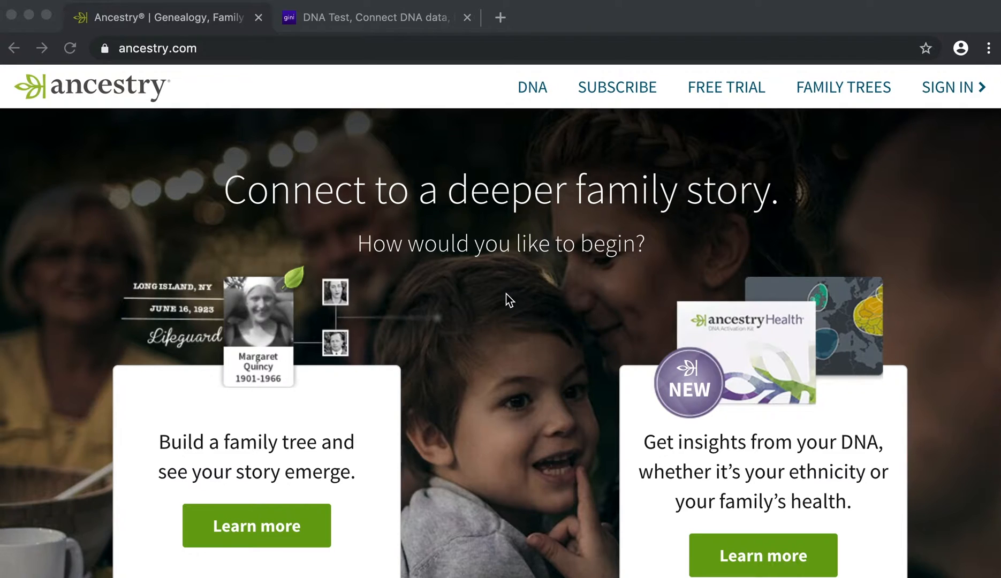
mouse_move(489, 188)
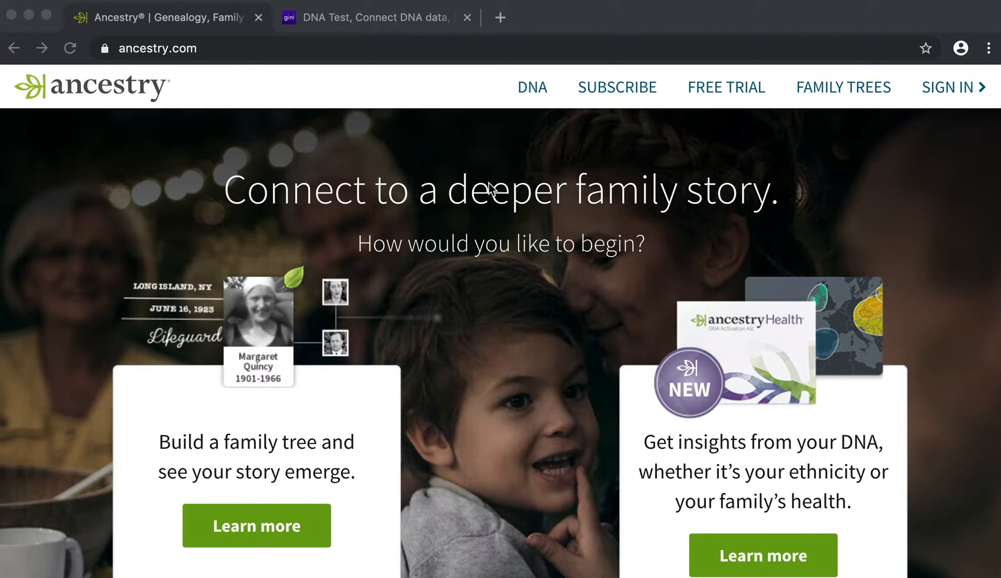
mouse_move(815, 74)
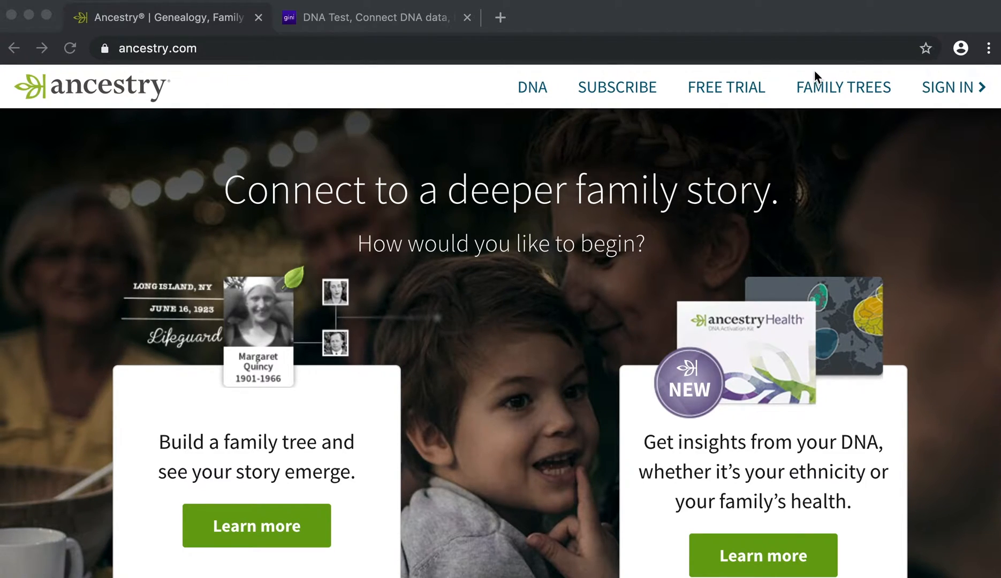
Step: Leave the Ancestry home page for the account sign-in page via SIGN IN
click(950, 86)
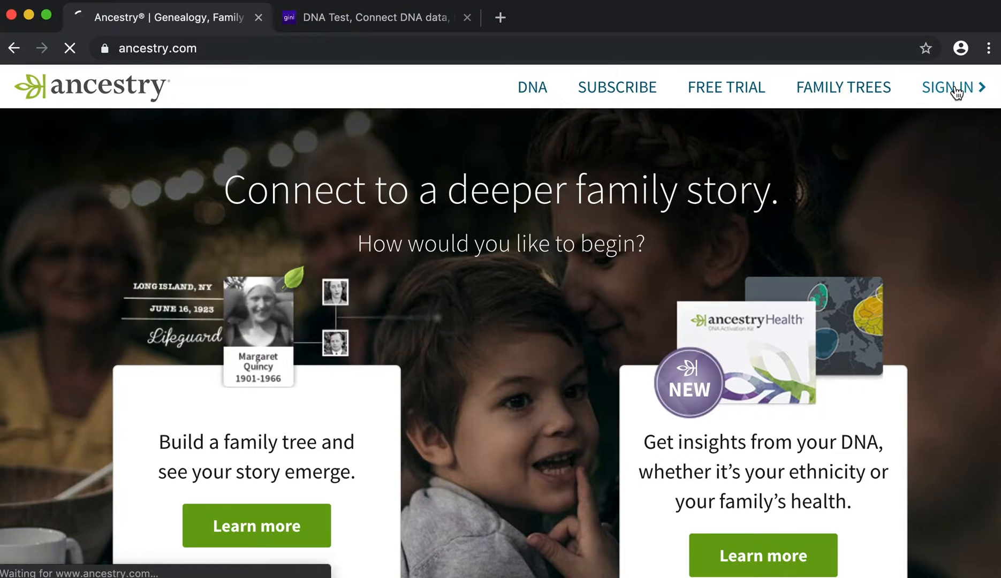
Step: Sign in with the account email and password, reaching the personal welcome page
click(947, 87)
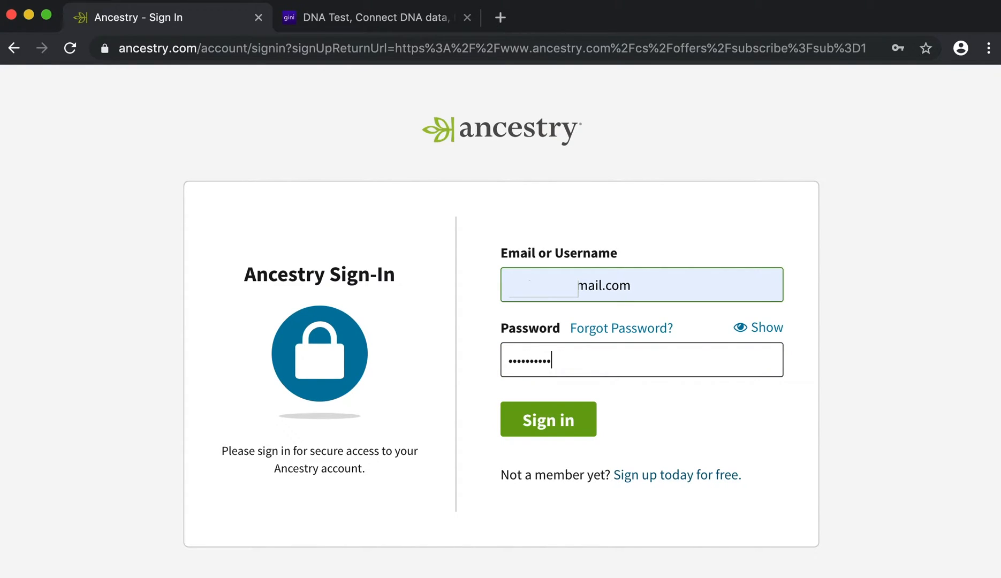
click(548, 419)
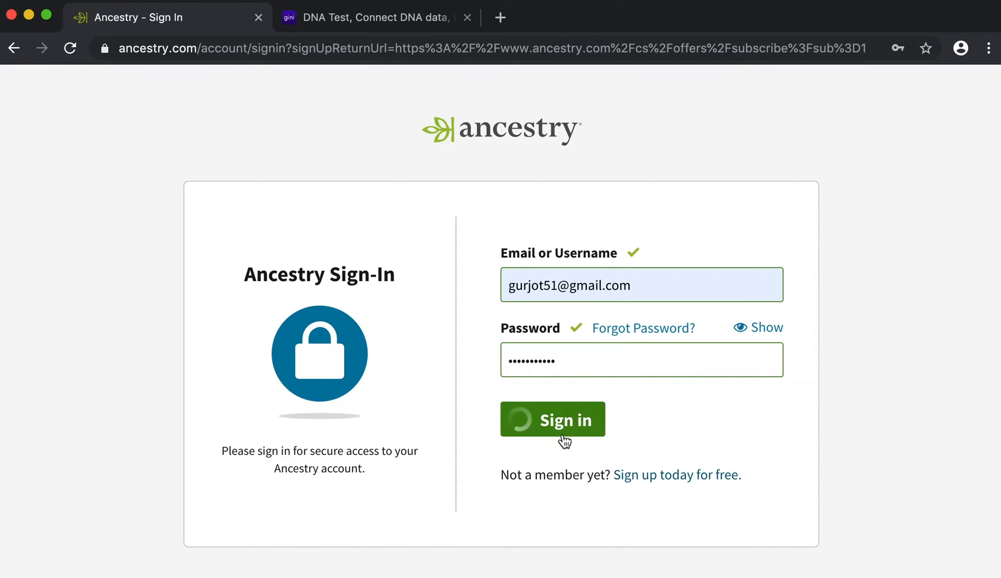
click(552, 420)
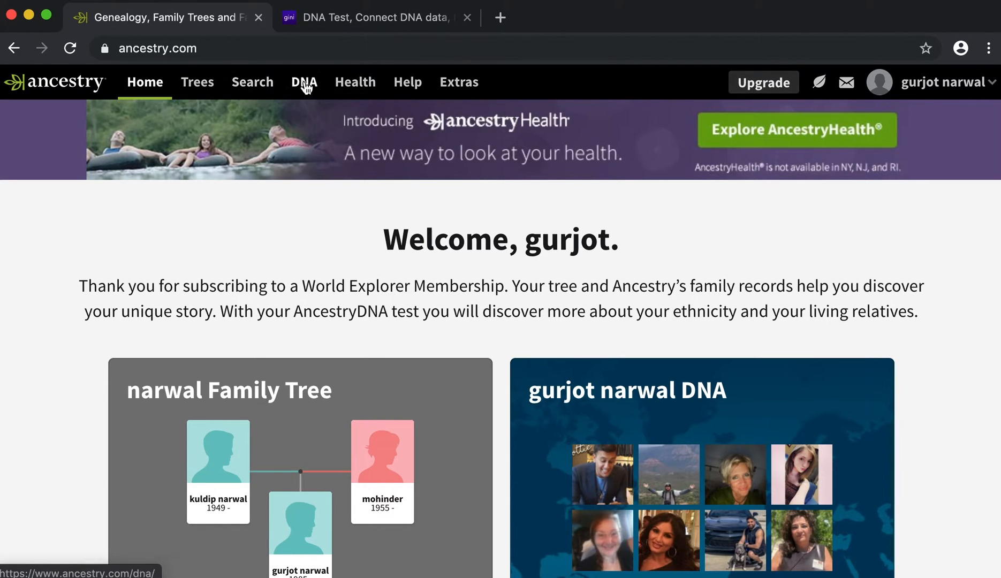
Step: Go to Your DNA Results Summary from the DNA menu, showing the AncestryDNA Insights page
click(305, 81)
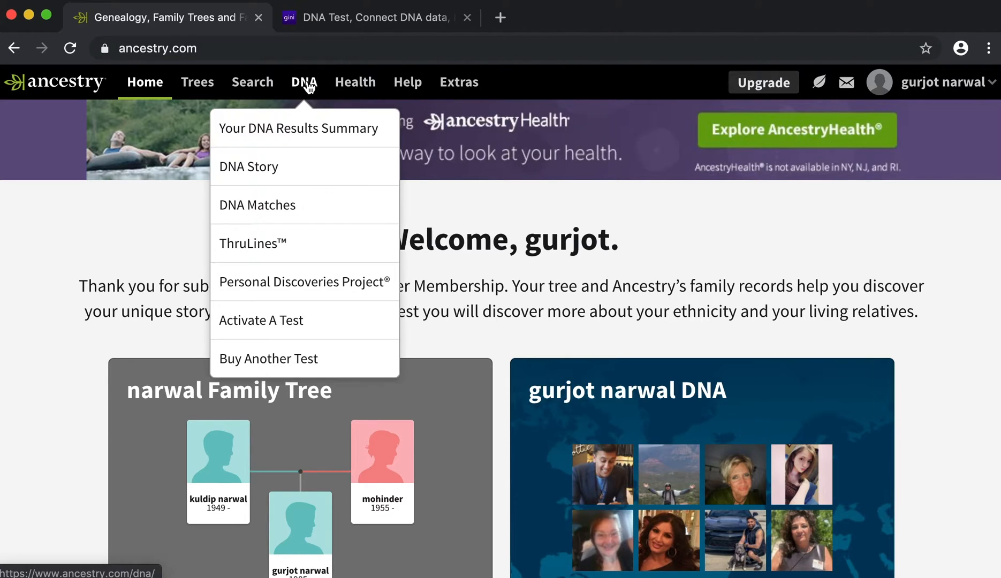
mouse_move(313, 136)
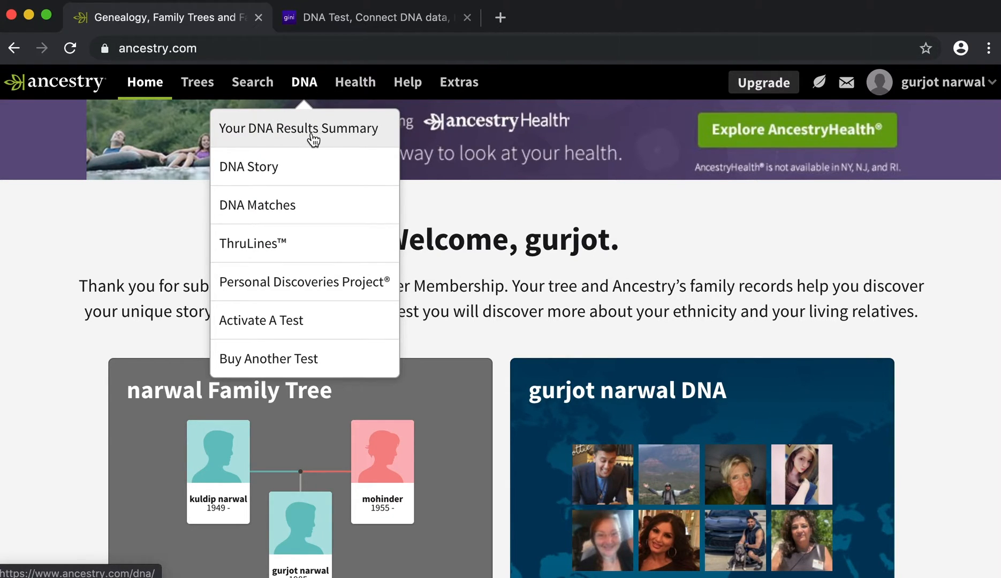
click(298, 129)
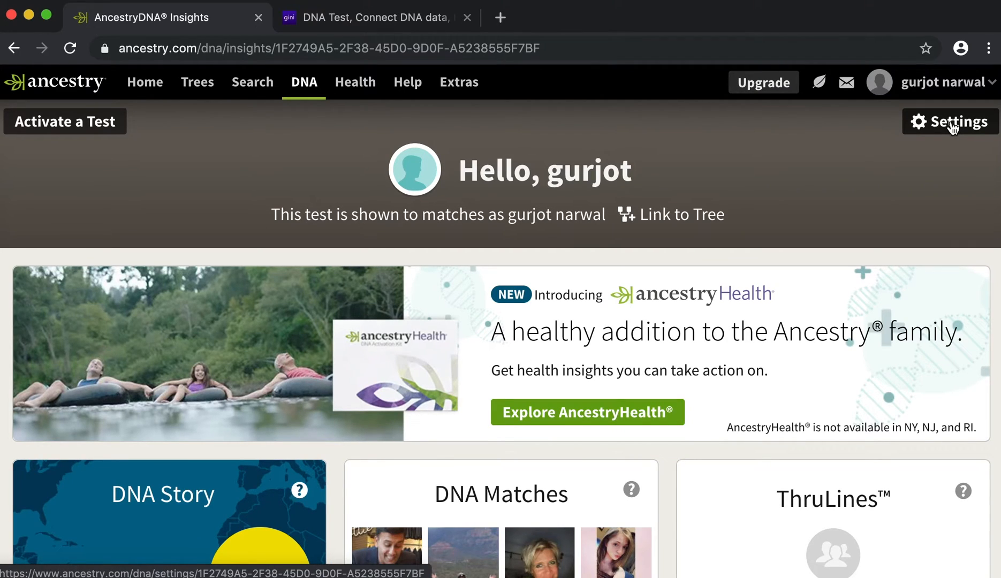
Step: Reach the Actions area of the DNA test settings with the Download Raw DNA Data option
click(950, 122)
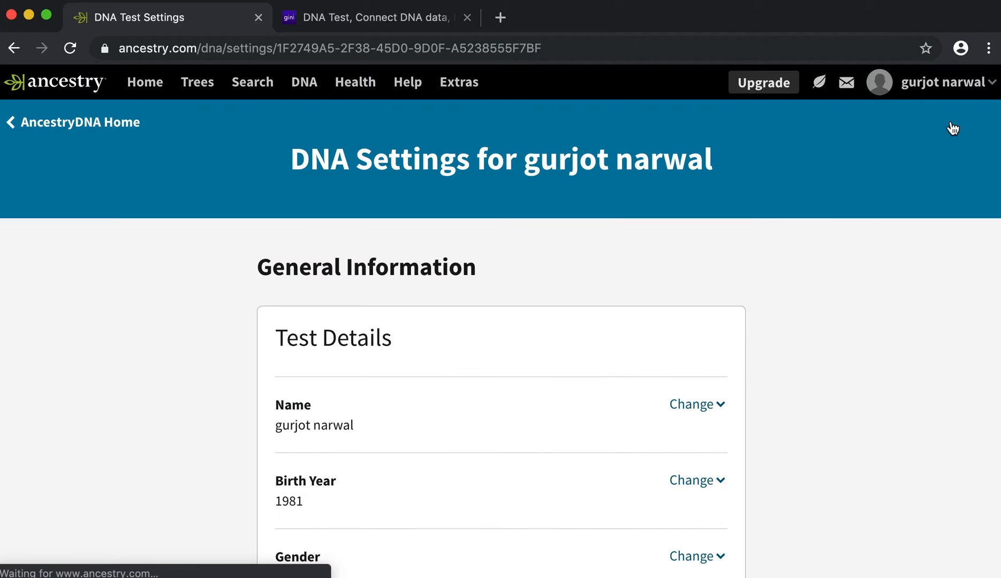
scroll(down, 3)
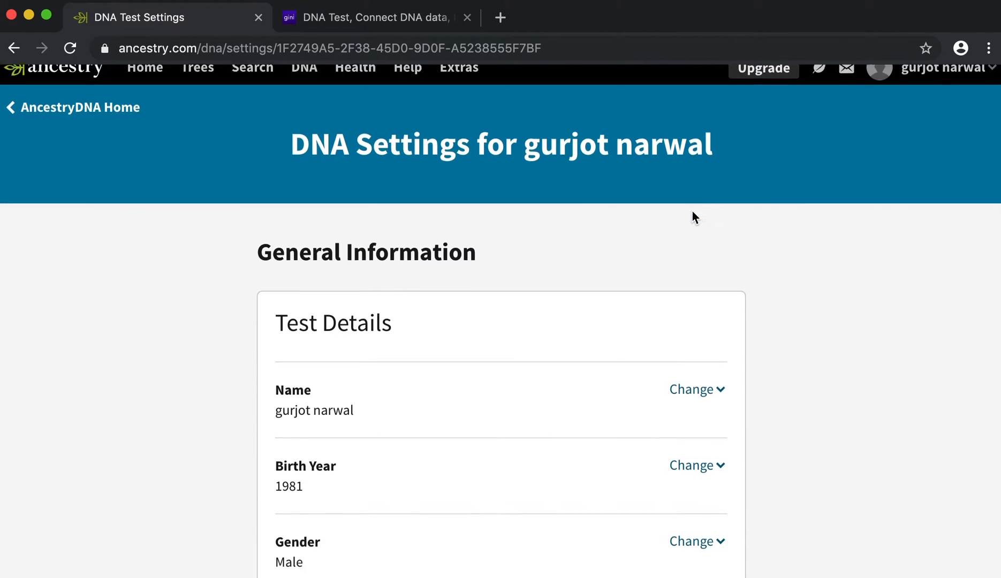
scroll(down, 3)
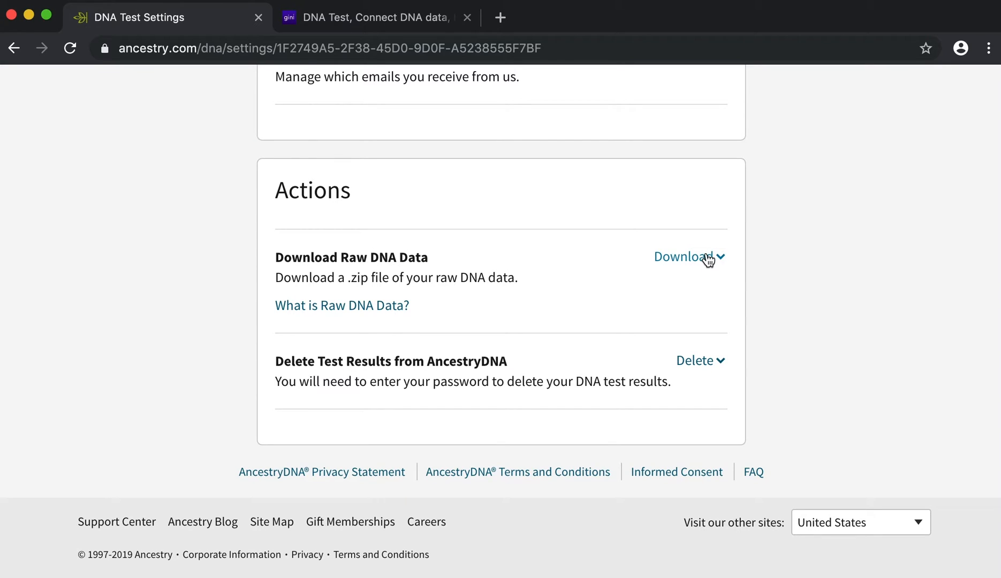
Step: Request the raw DNA data download with password and acknowledgement, then view the confirmation email
click(684, 257)
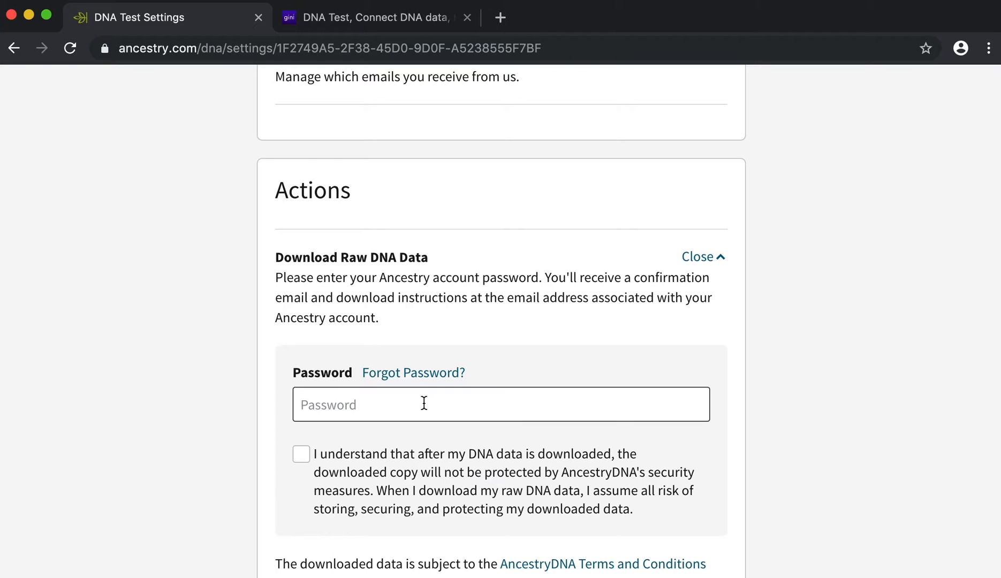
text(password)
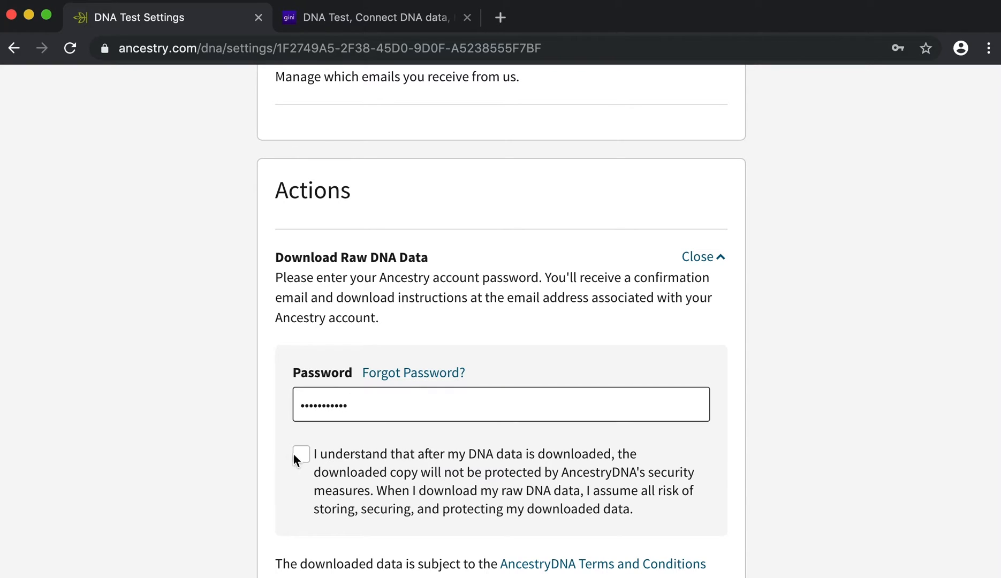
click(301, 454)
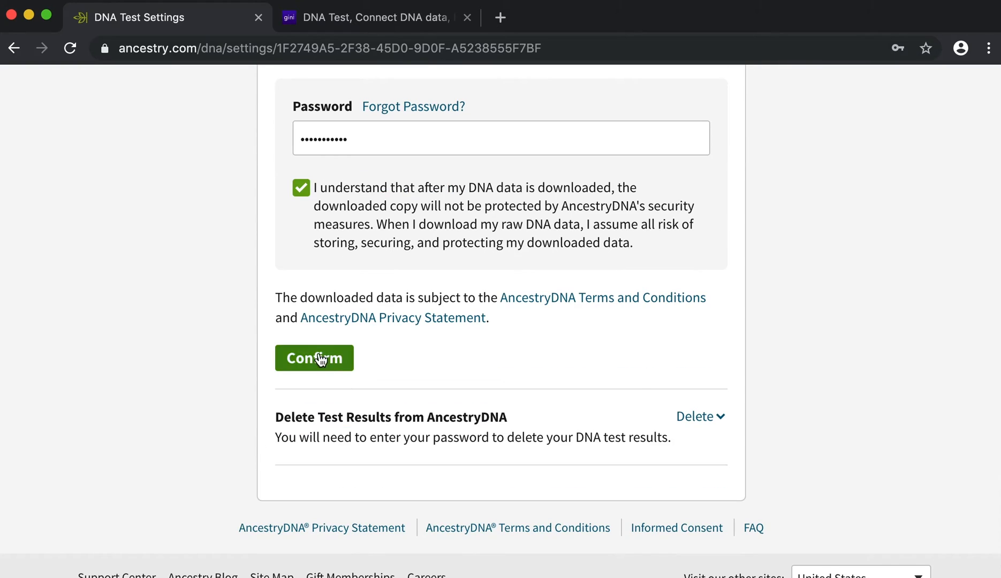
click(313, 358)
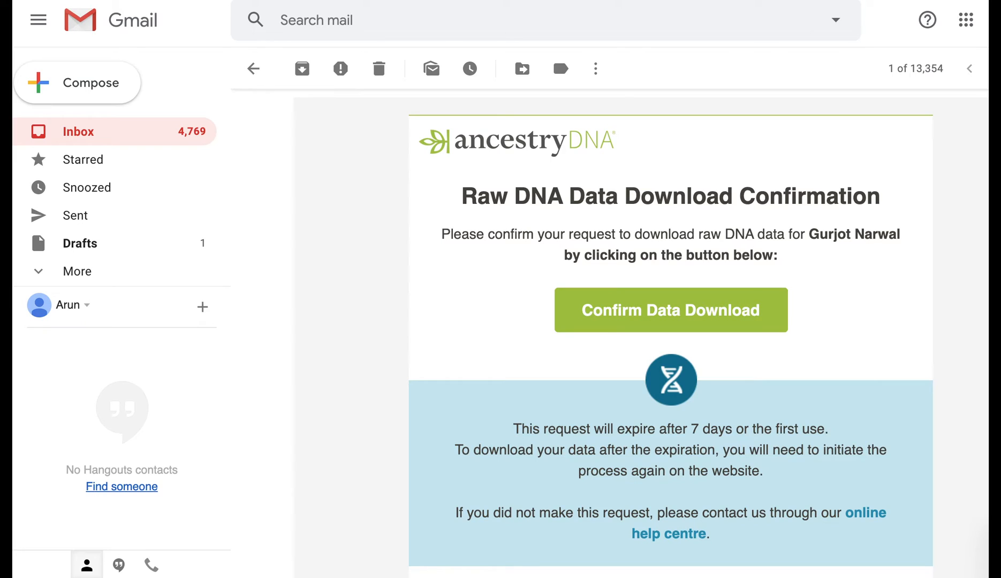
click(671, 311)
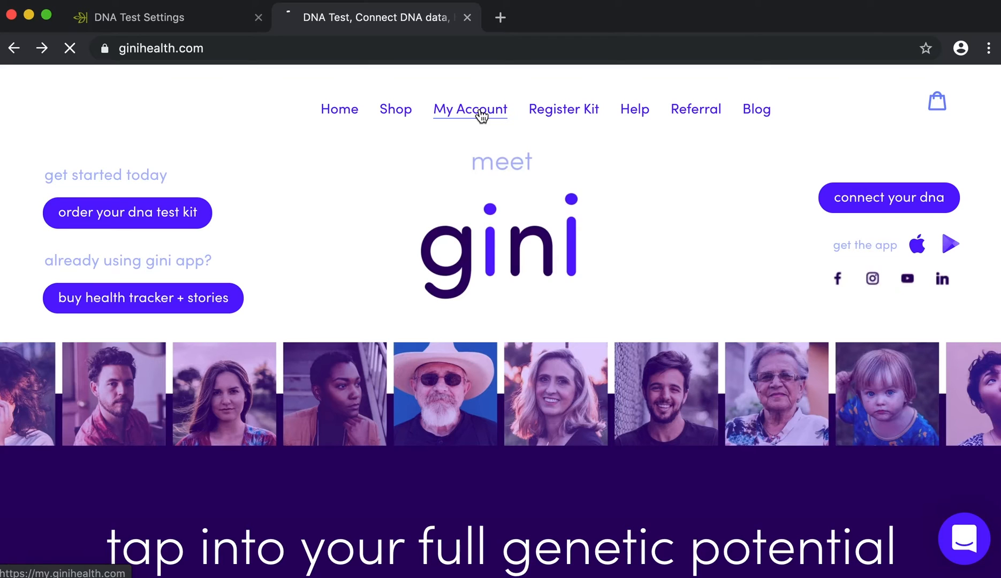
Step: From My Account on gini health, go to the Upload Your Raw Data File page
click(470, 110)
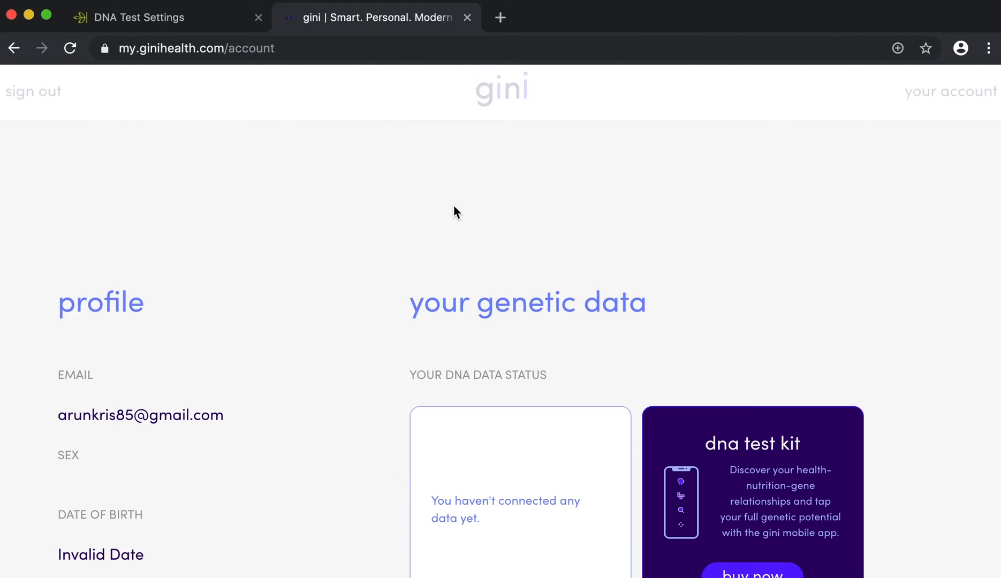
scroll(down, 3)
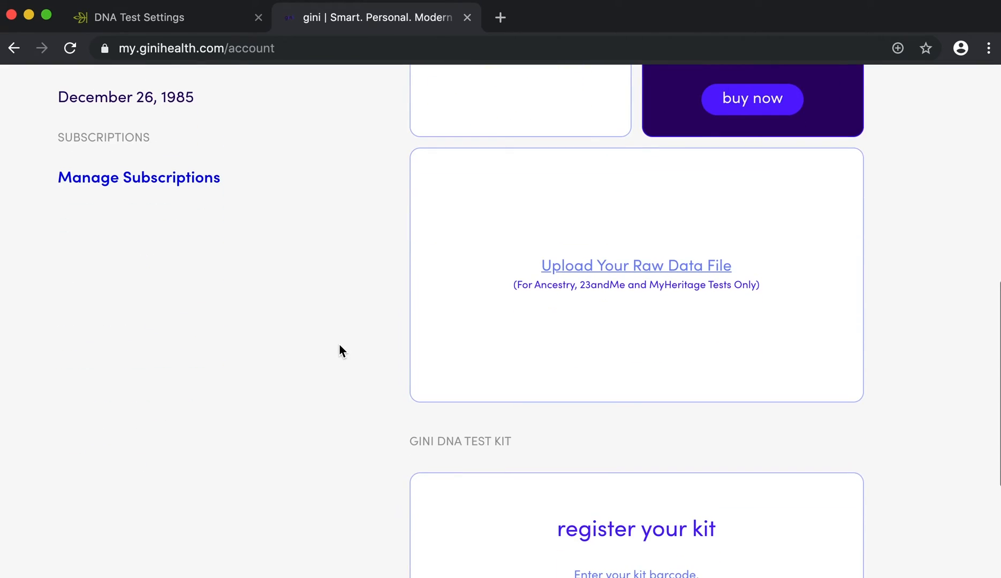
mouse_move(735, 279)
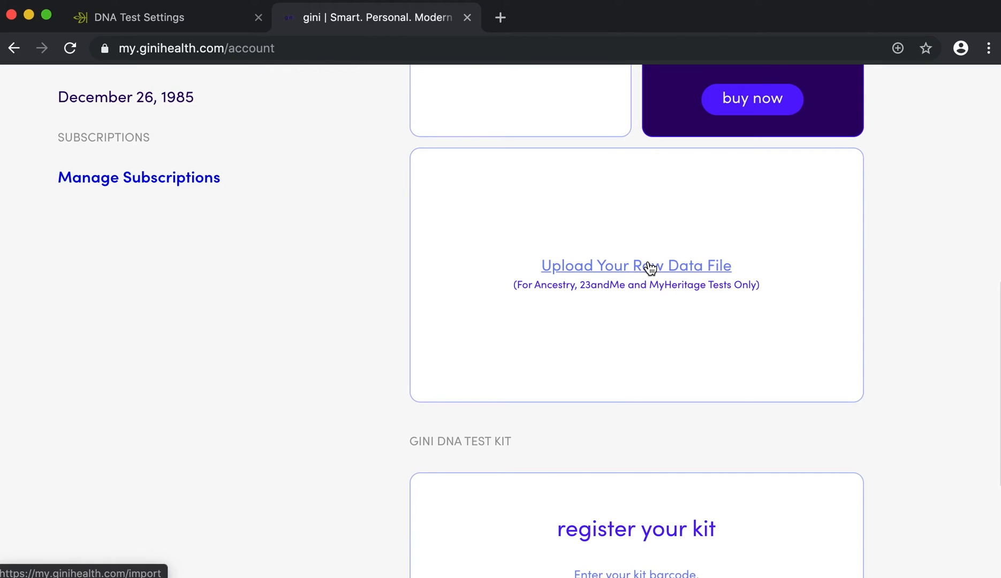
click(635, 266)
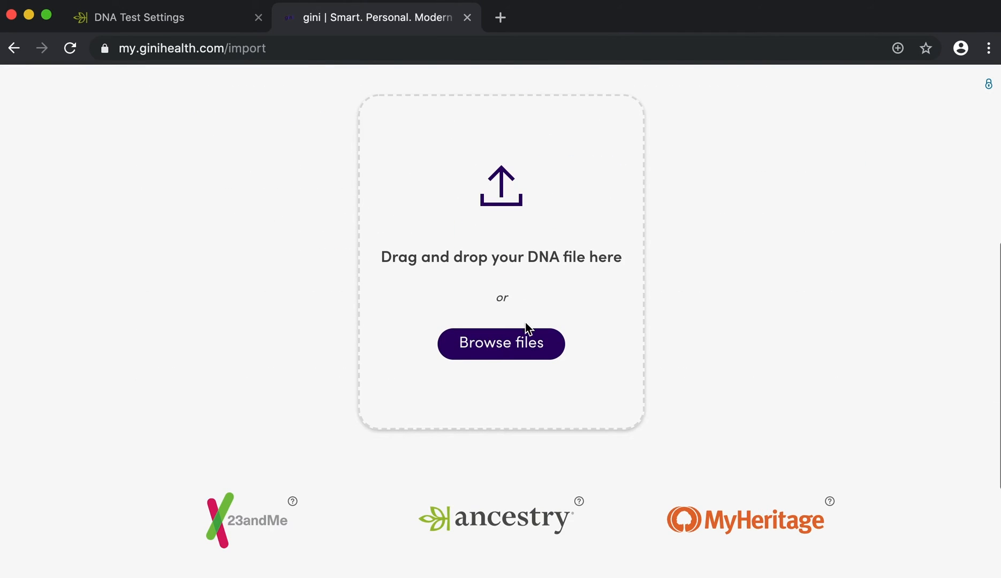
Step: Upload My Ancestry DNA data.txt from the Desktop to gini health
click(501, 344)
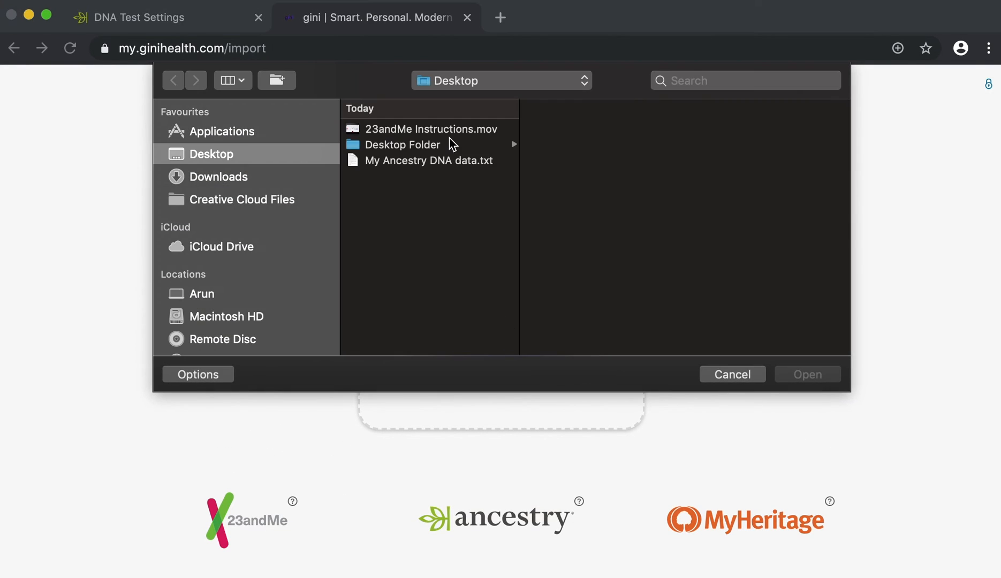
click(429, 160)
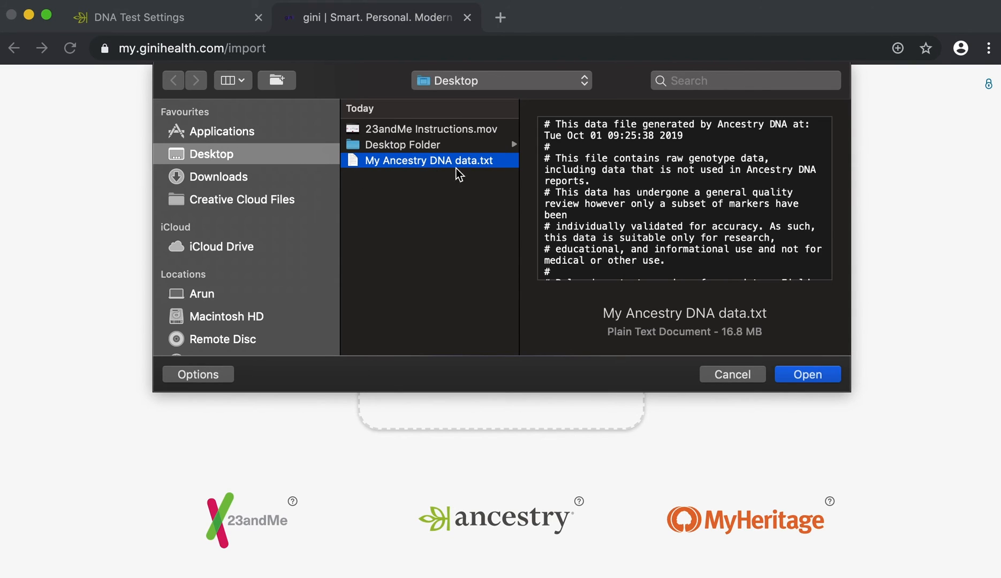
mouse_move(807, 374)
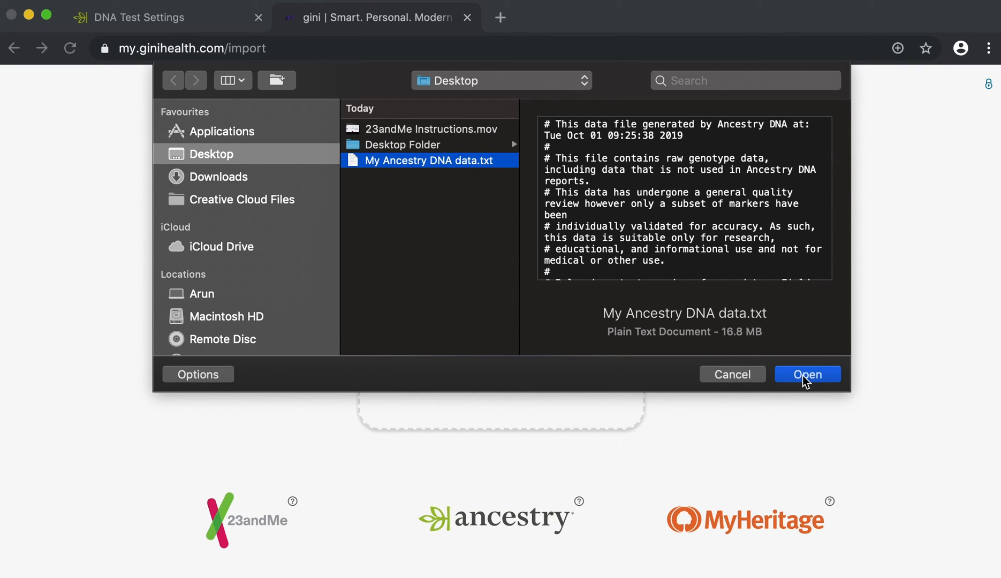
click(807, 374)
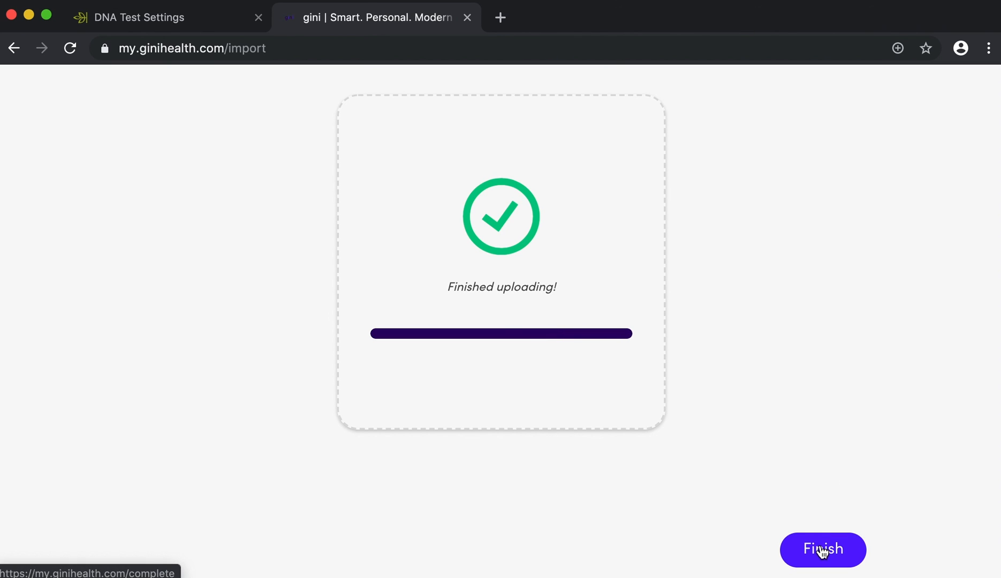
Step: Finish the completed upload, landing on the you're all done page
click(822, 549)
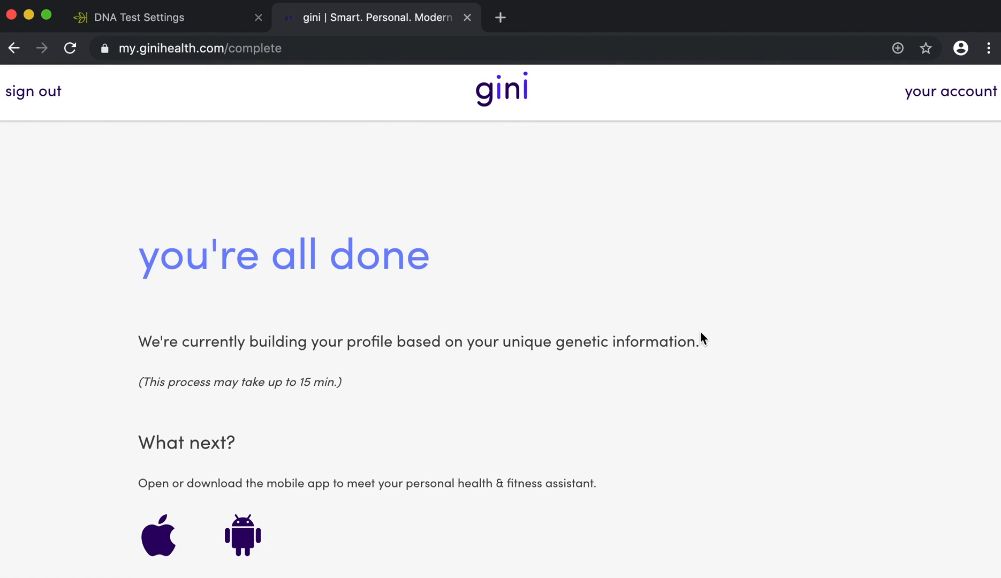